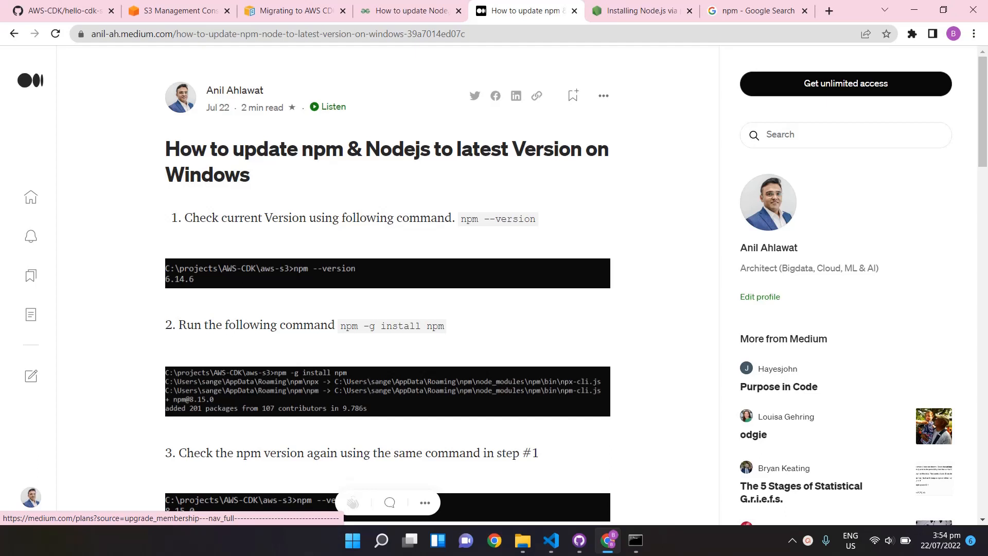
mouse_move(345, 120)
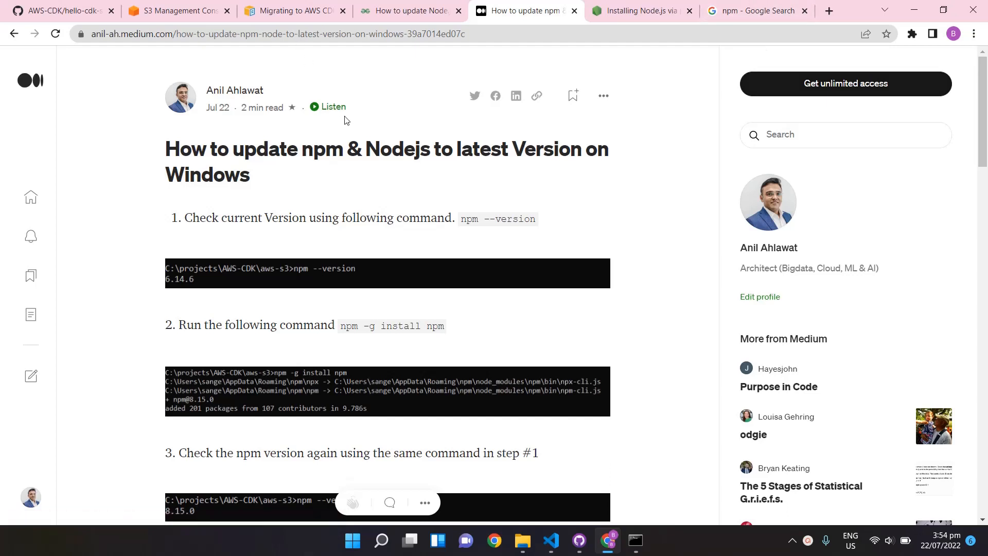
Start the Listen read-aloud and follow the article down through update steps 1–6 to 0:17 of 0:19.
click(328, 107)
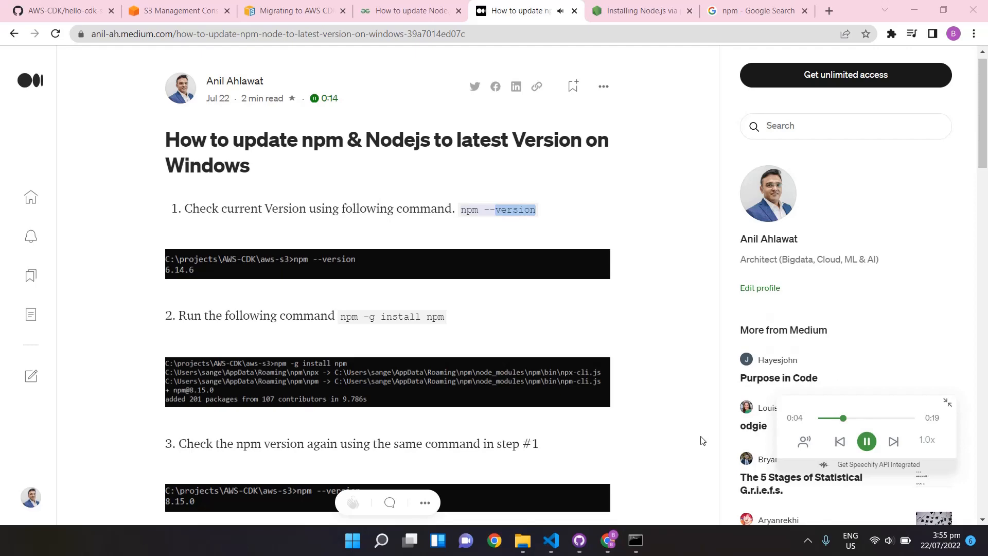
scroll(down, 3)
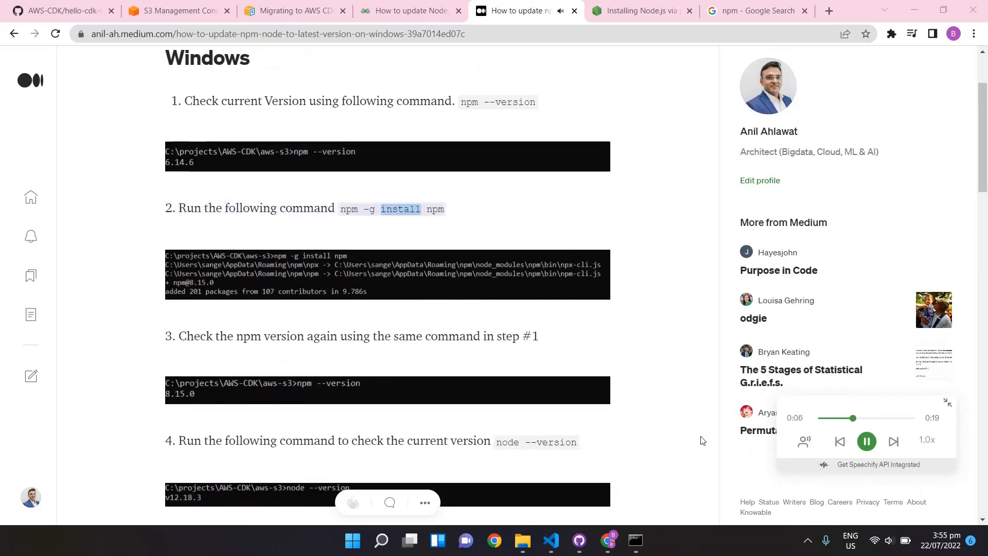
scroll(down, 3)
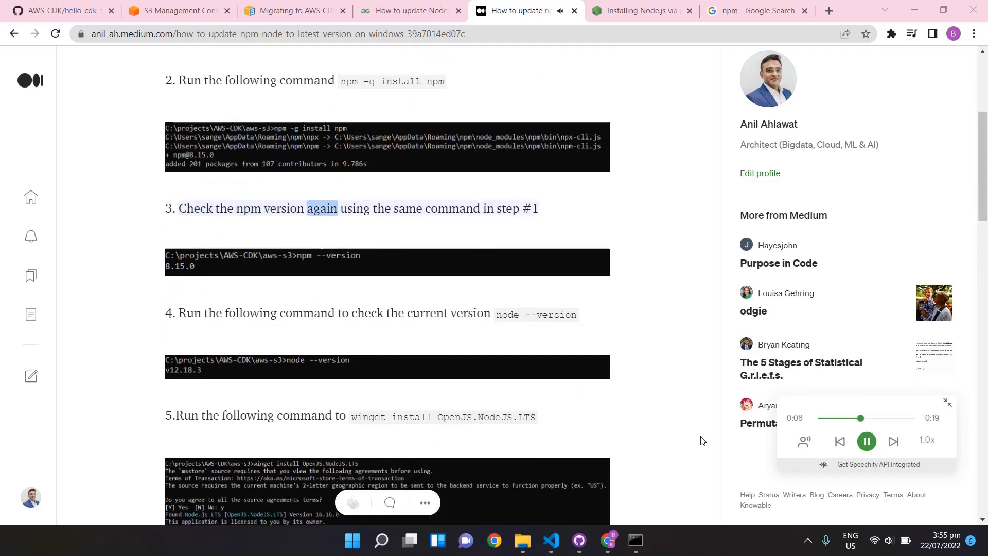
scroll(down, 3)
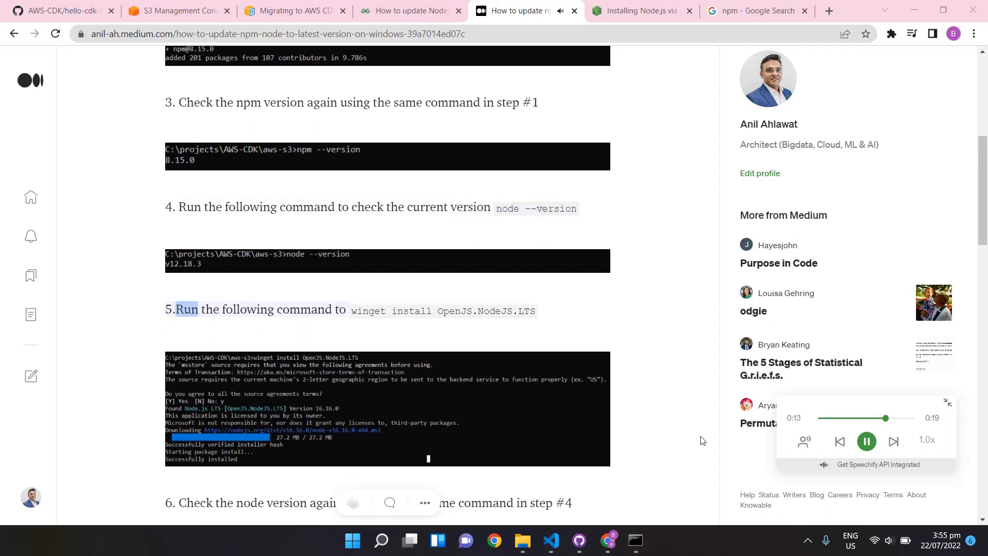
scroll(down, 3)
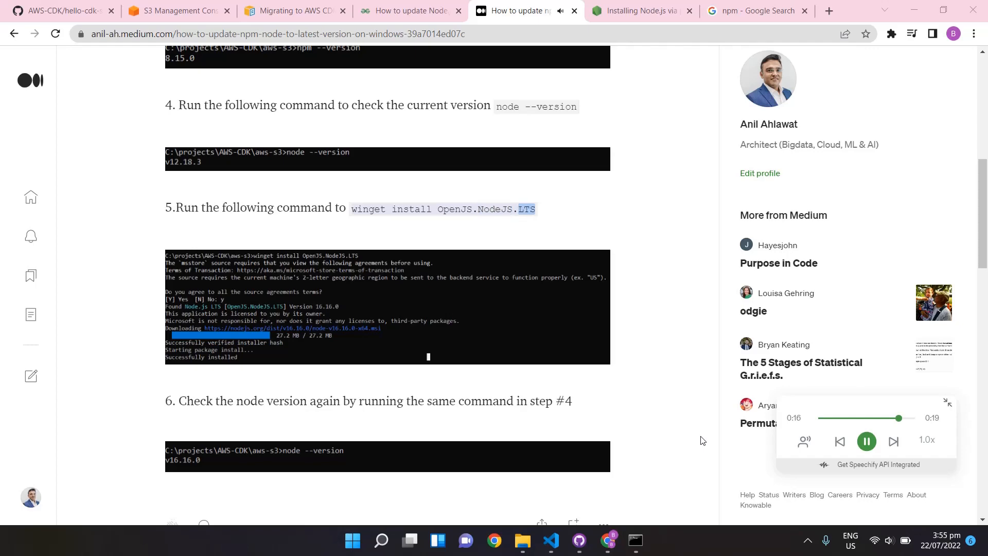
scroll(down, 3)
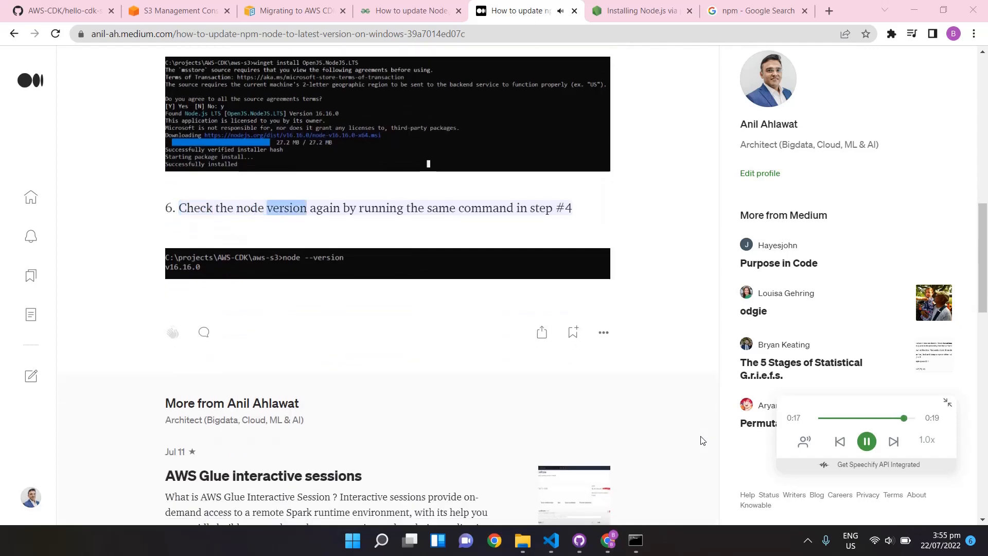